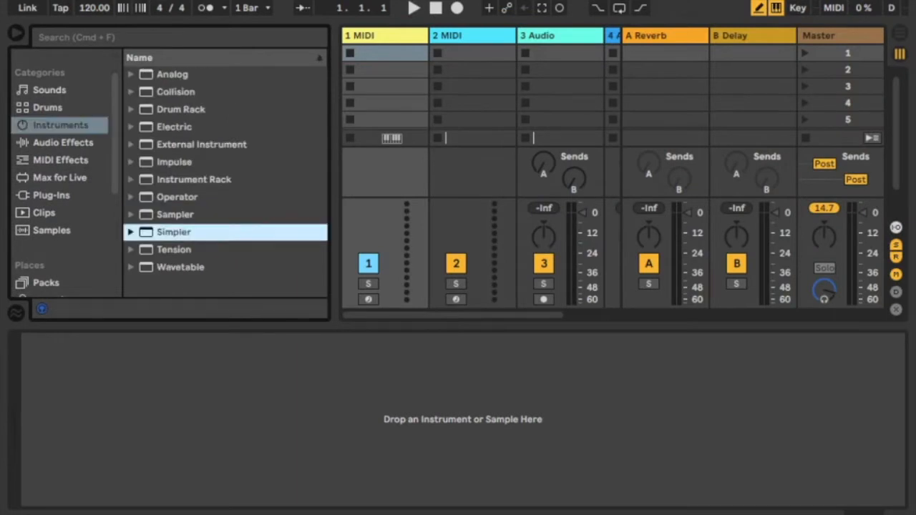
Load a Simpler on the first MIDI track with the Electroflow C0 sample.
{"action": "double_click", "coordinate": [173, 232]}
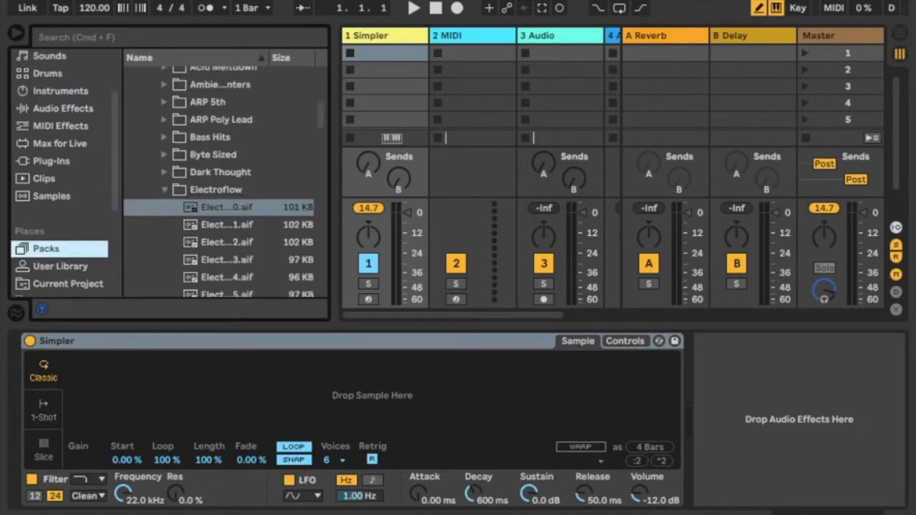
{"action": "double_click", "coordinate": [227, 207]}
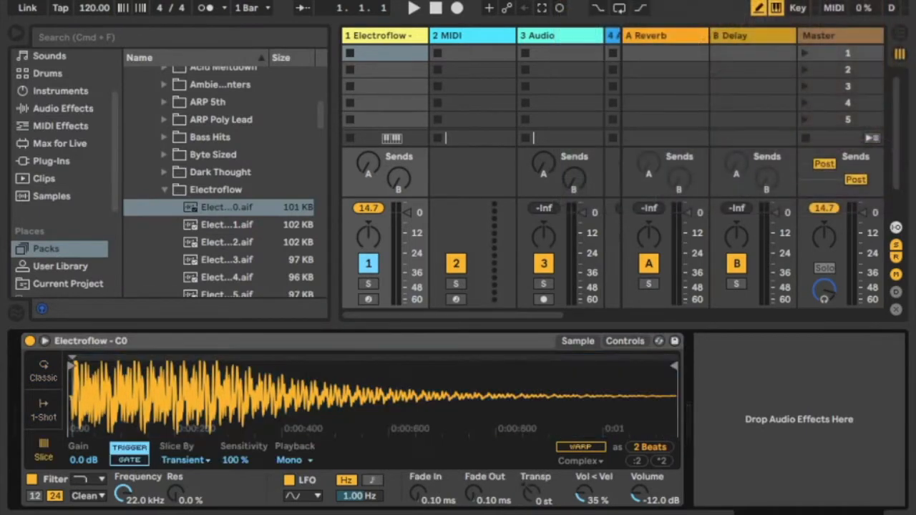
{"action": "left_click", "coordinate": [229, 197]}
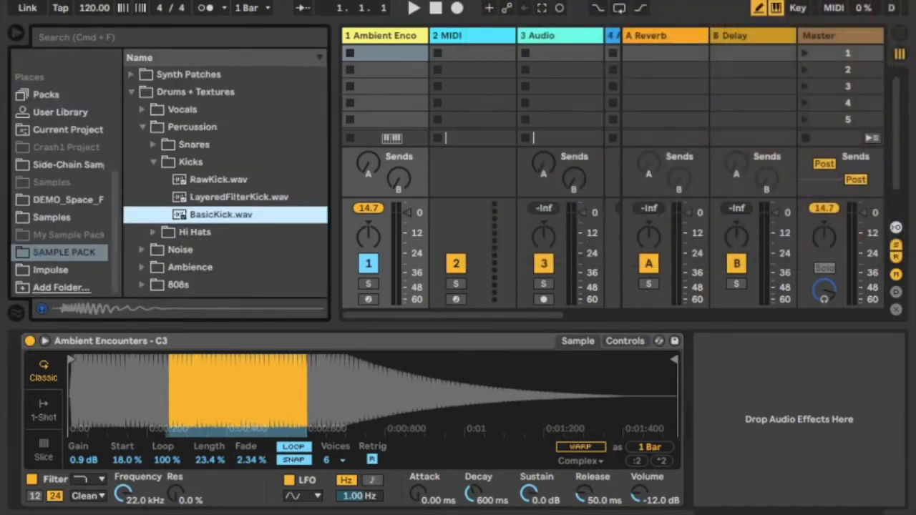
Load BasicKick.wav from the Kicks folder into the Simpler.
{"action": "double_click", "coordinate": [221, 214]}
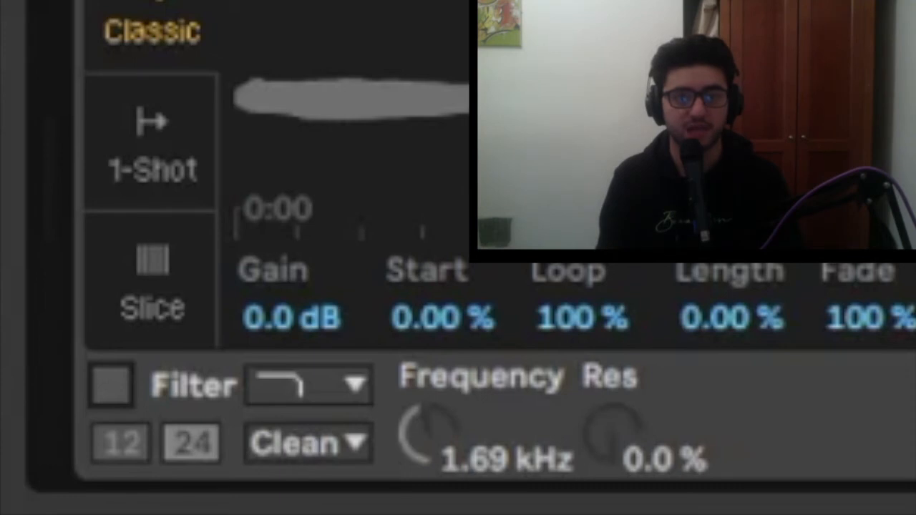
Enable the Simpler's filter and sweep its cutoff, settling near 182 Hz.
{"action": "left_click", "coordinate": [109, 384]}
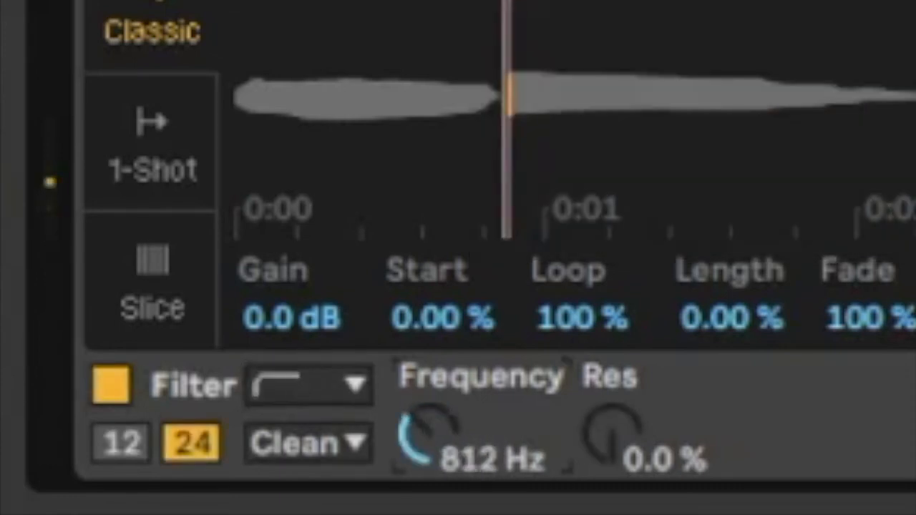
{"action": "left_click_drag", "start_coordinate": [419, 436], "coordinate": [430, 400]}
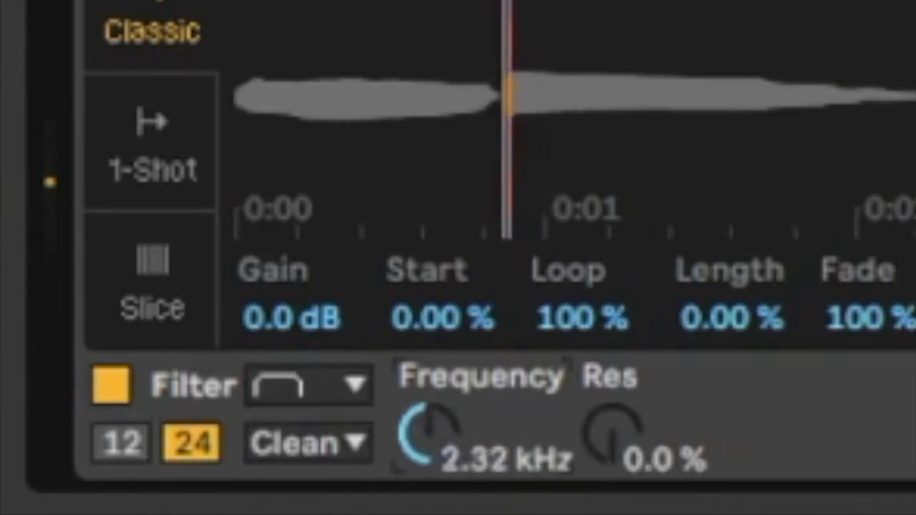
{"action": "left_click_drag", "start_coordinate": [426, 437], "coordinate": [425, 473]}
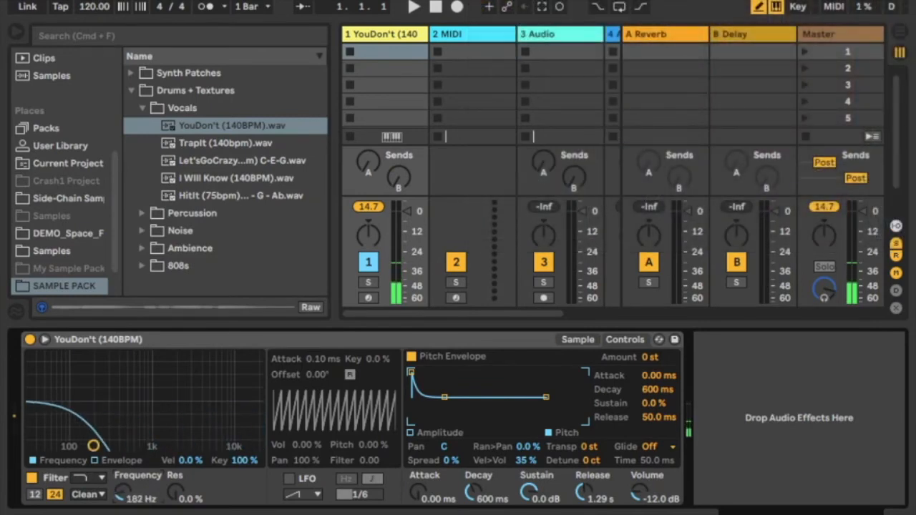
Adjust the Simpler's LFO/filter setting toward the sine LFO at 1/8 with filter amount 24.
{"action": "left_click_drag", "start_coordinate": [93, 446], "coordinate": [113, 446]}
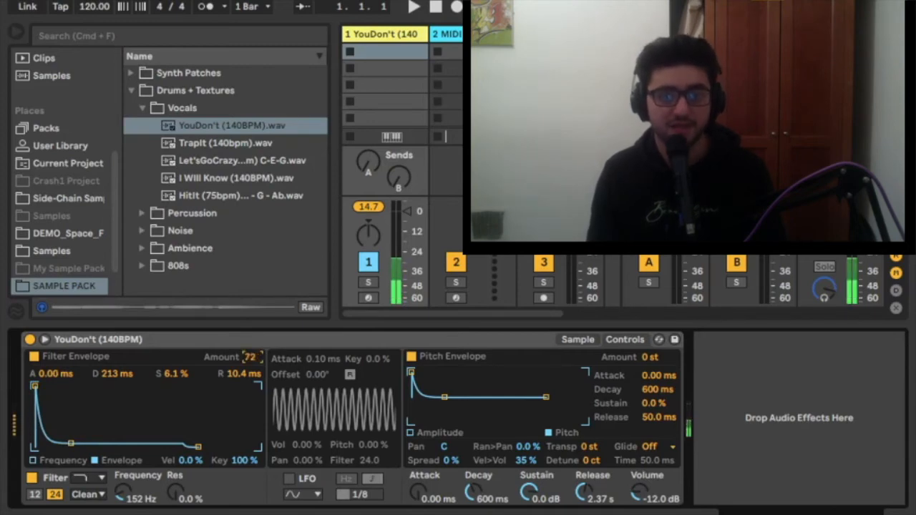
Lengthen the filter envelope attack by dragging its breakpoints right for a gradual rise.
{"action": "left_click_drag", "start_coordinate": [33, 385], "coordinate": [67, 385]}
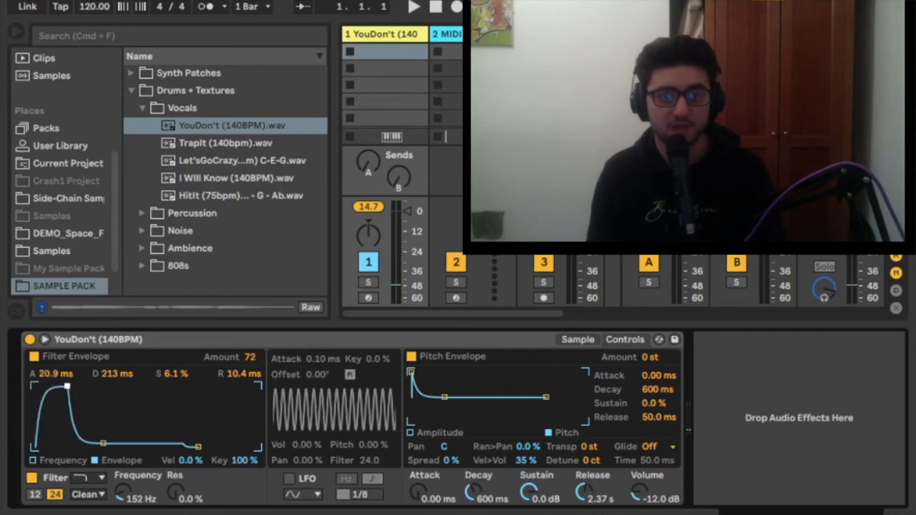
{"action": "left_click_drag", "start_coordinate": [68, 386], "coordinate": [96, 387]}
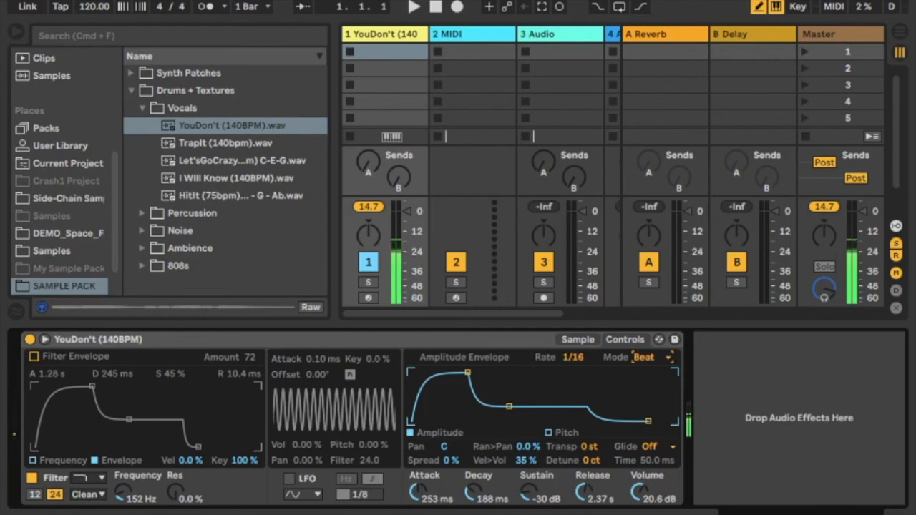
Set the amplitude envelope loop mode to Sync at a 1/16 rate.
{"action": "left_click", "coordinate": [643, 357]}
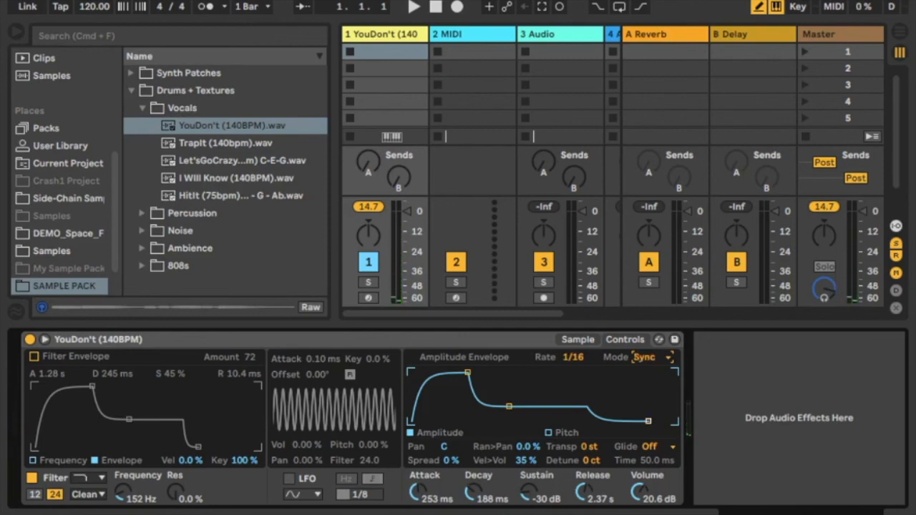
{"action": "left_click", "coordinate": [414, 6]}
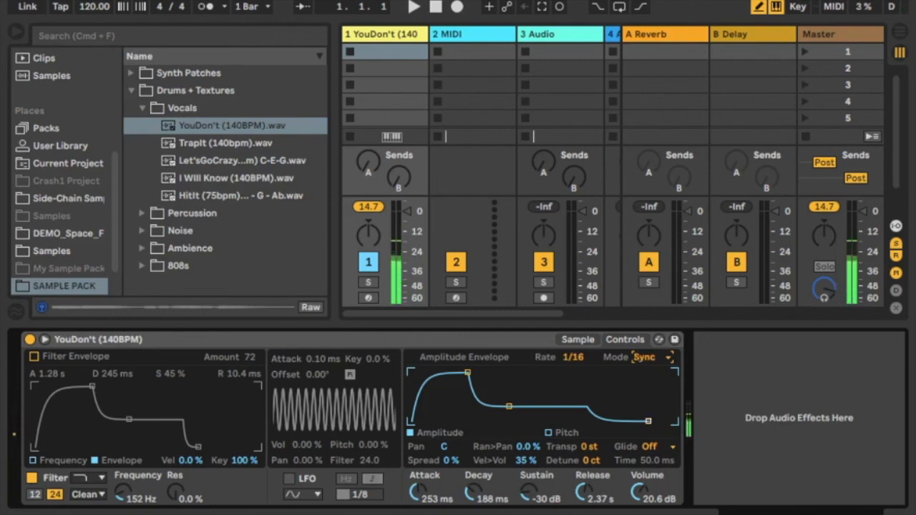